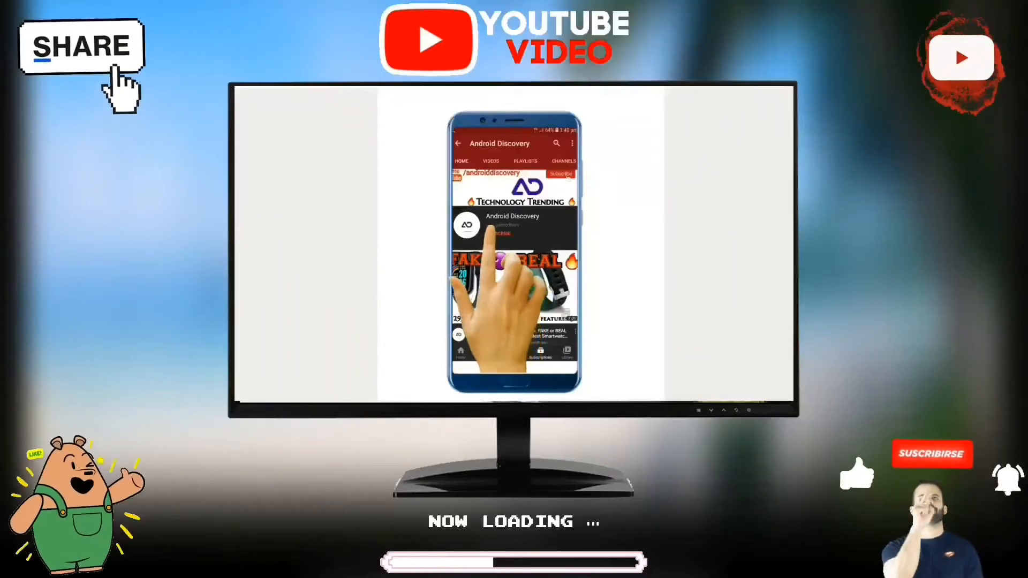
left_click(499, 233)
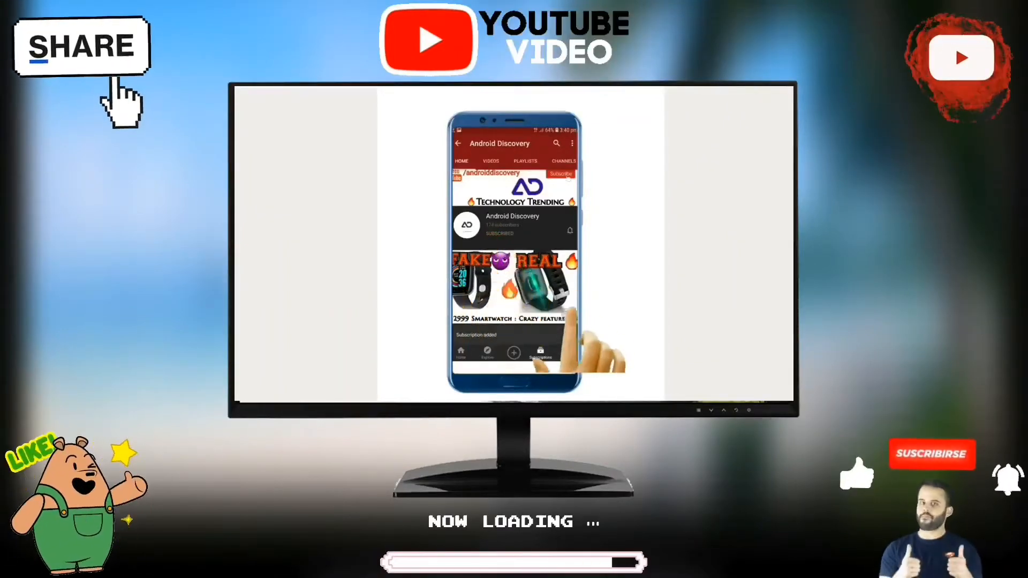